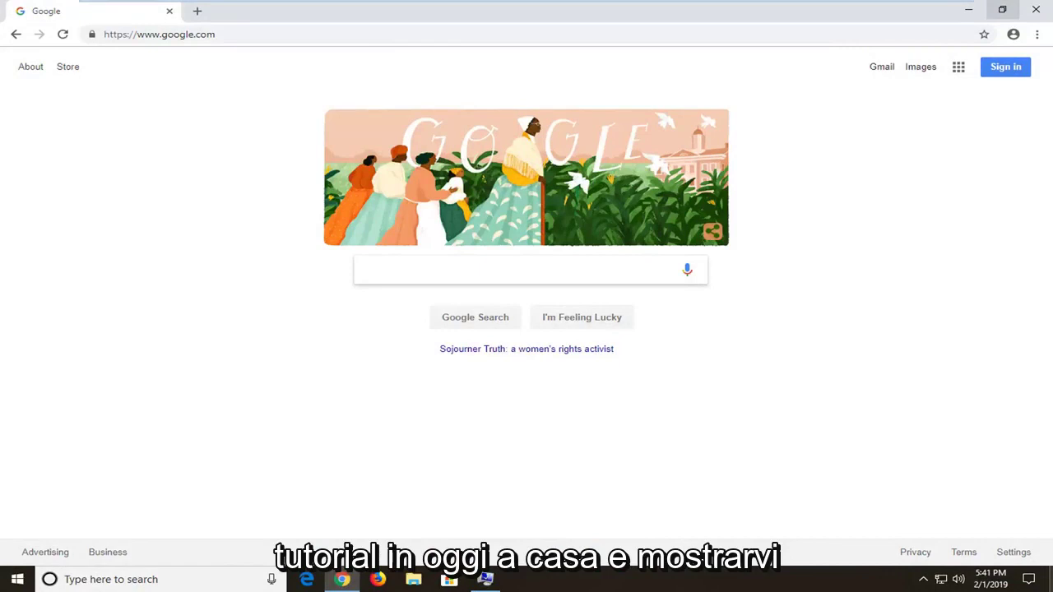
Step: Reach About Google Chrome from the main menu's Help section to check the version
{"action": "left_click", "coordinate": [526, 270]}
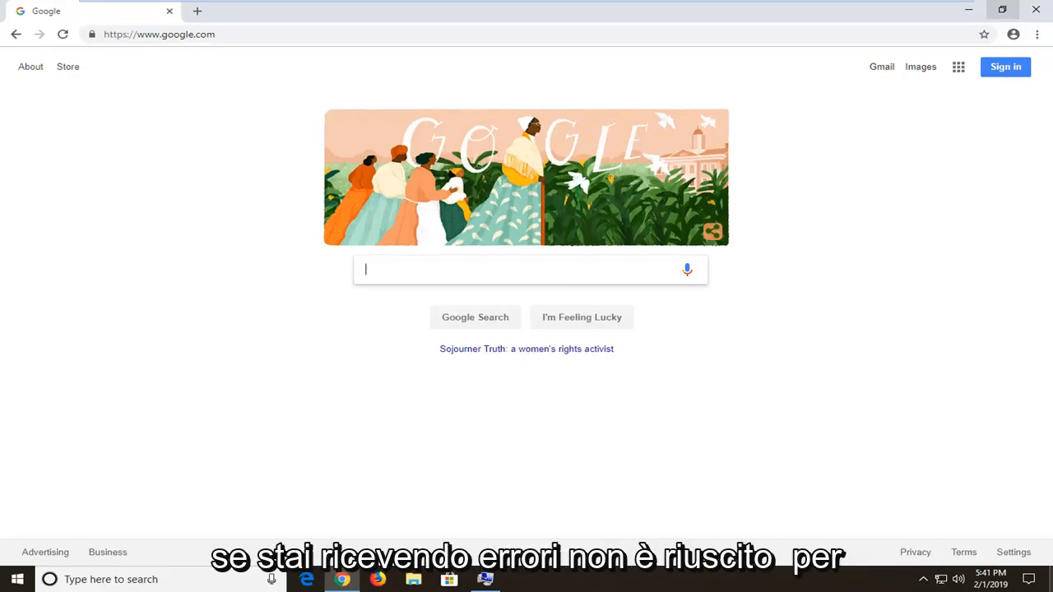
{"action": "mouse_move", "coordinate": [770, 388]}
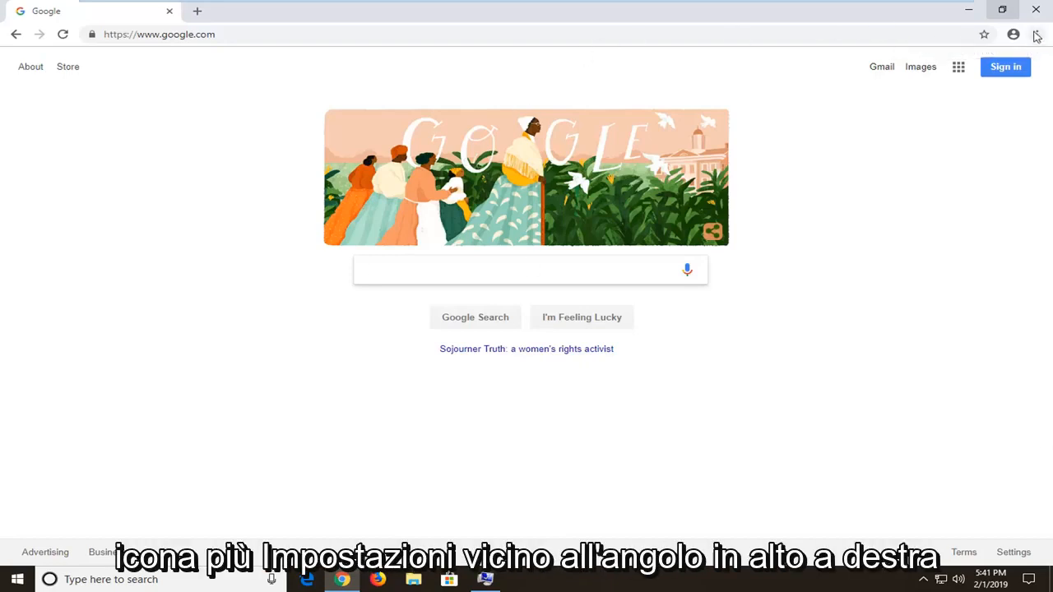
{"action": "left_click", "coordinate": [1037, 35]}
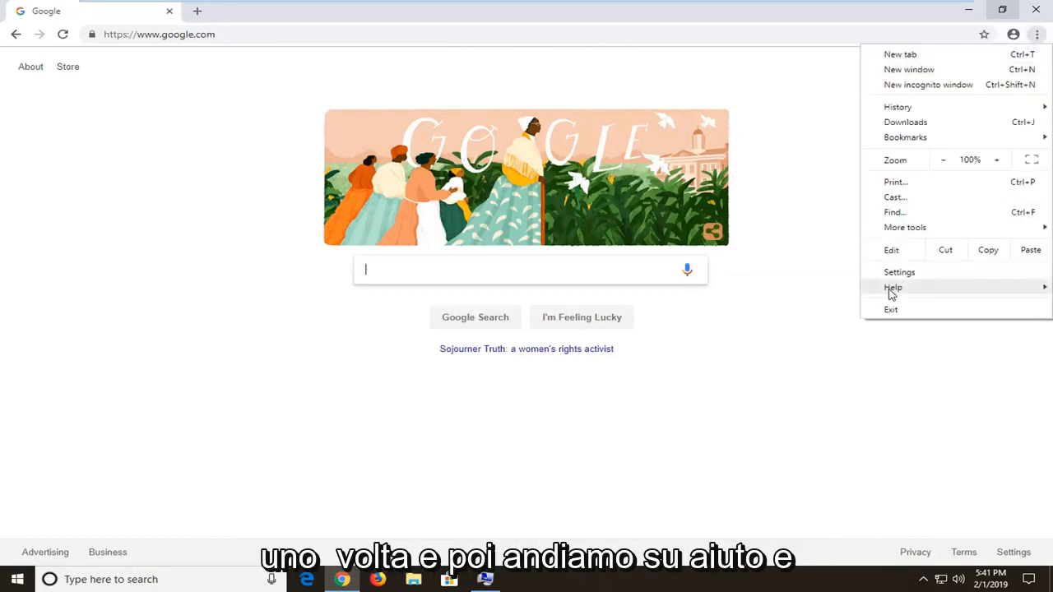
{"action": "left_click", "coordinate": [763, 293]}
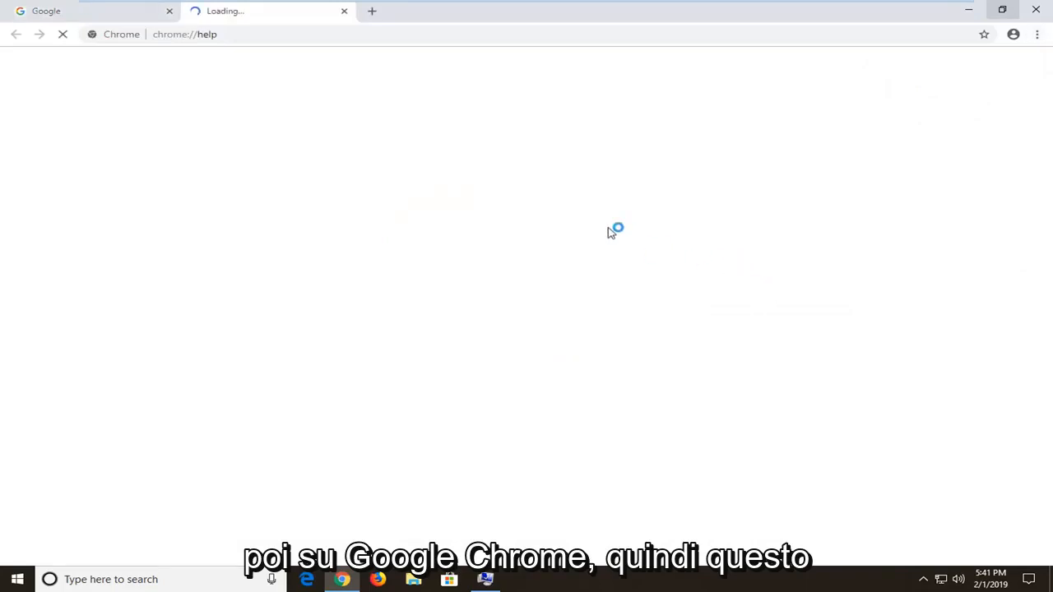
{"action": "mouse_move", "coordinate": [408, 237]}
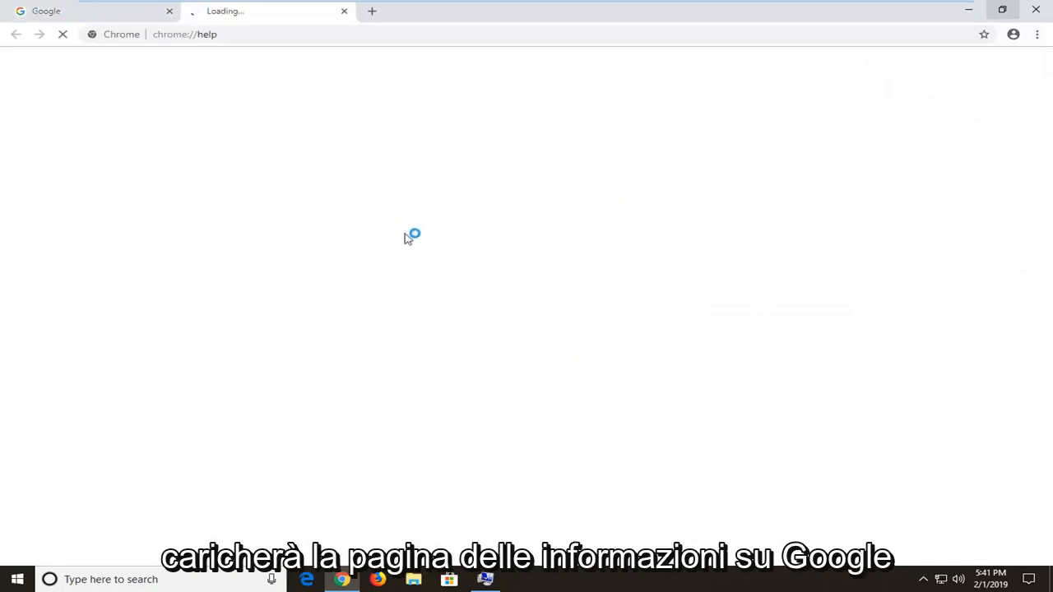
{"action": "mouse_move", "coordinate": [349, 243]}
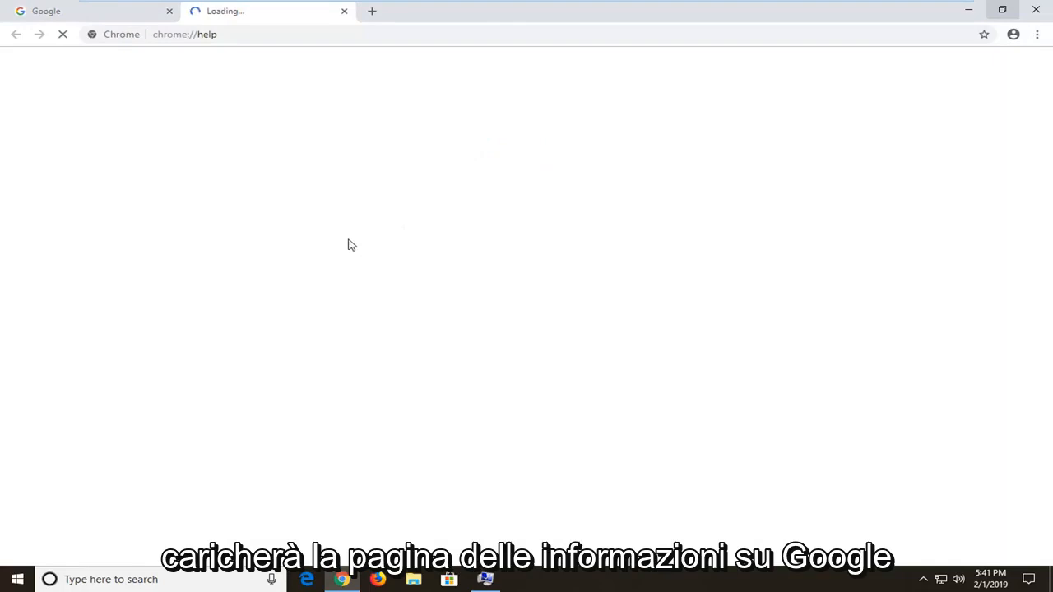
{"action": "mouse_move", "coordinate": [447, 230]}
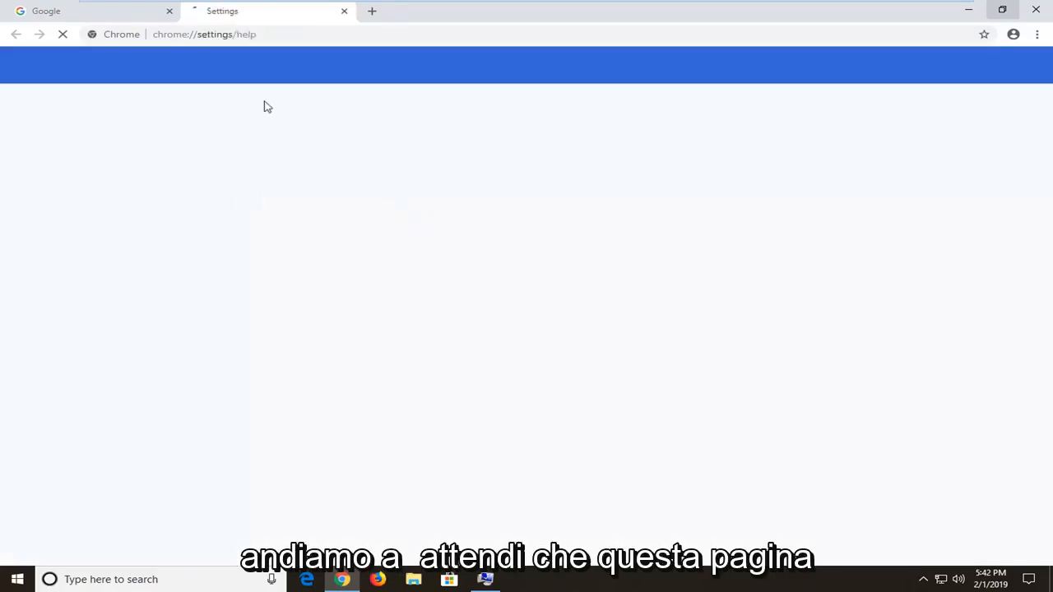
{"action": "mouse_move", "coordinate": [563, 300]}
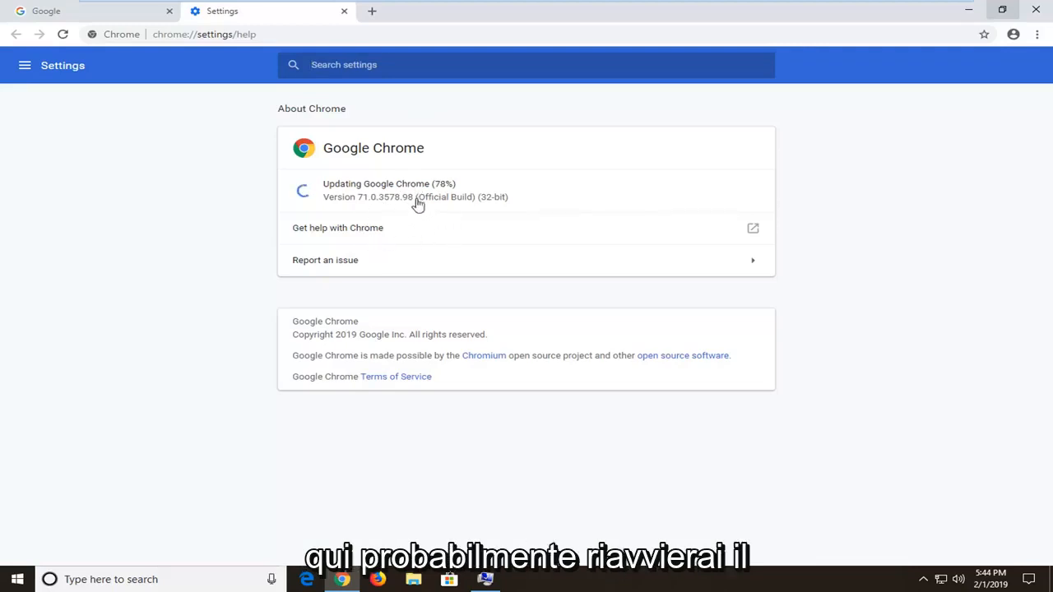
{"action": "mouse_move", "coordinate": [474, 296]}
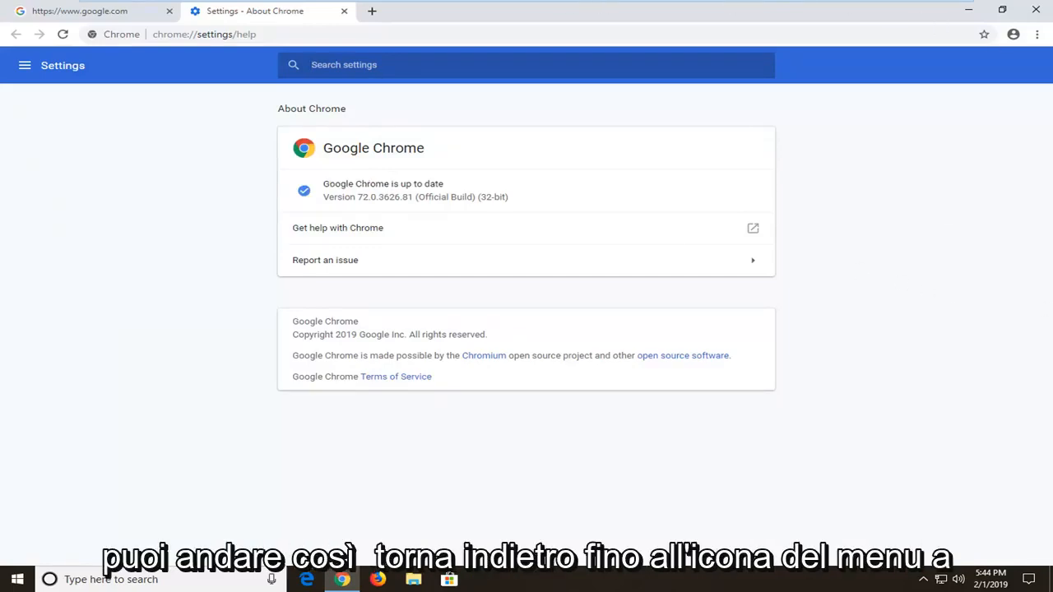
Step: Reach Chrome Settings from the main menu and scroll to the Advanced link
{"action": "left_click", "coordinate": [1036, 34]}
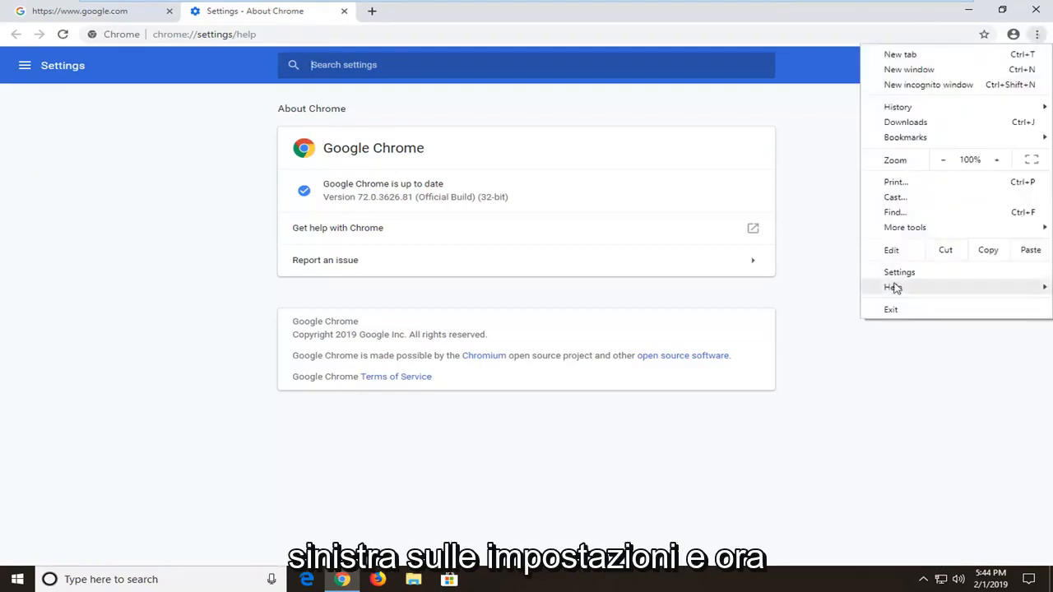
{"action": "left_click", "coordinate": [898, 272]}
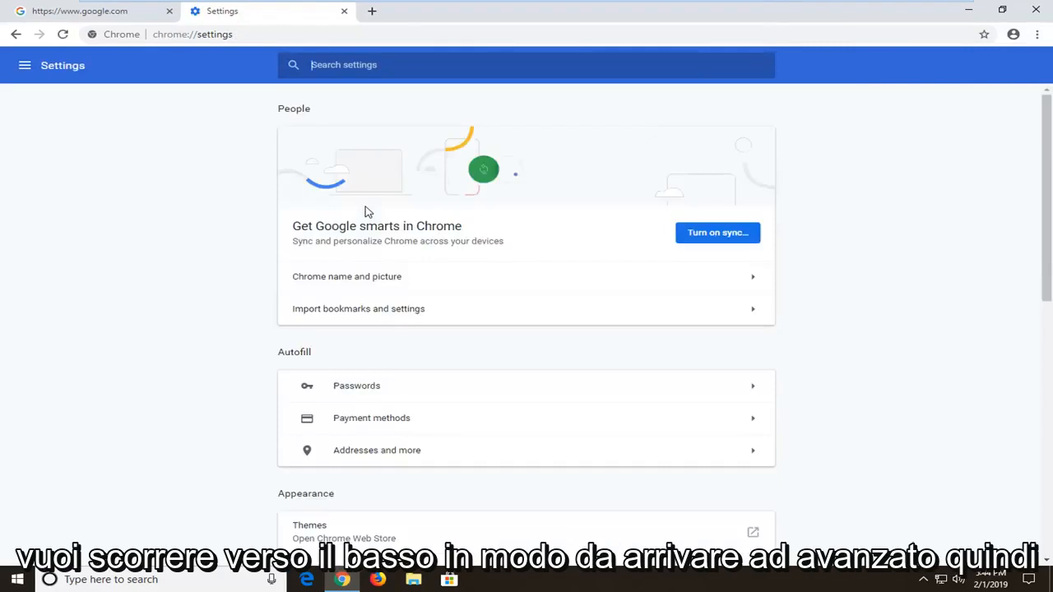
{"action": "mouse_move", "coordinate": [1042, 283]}
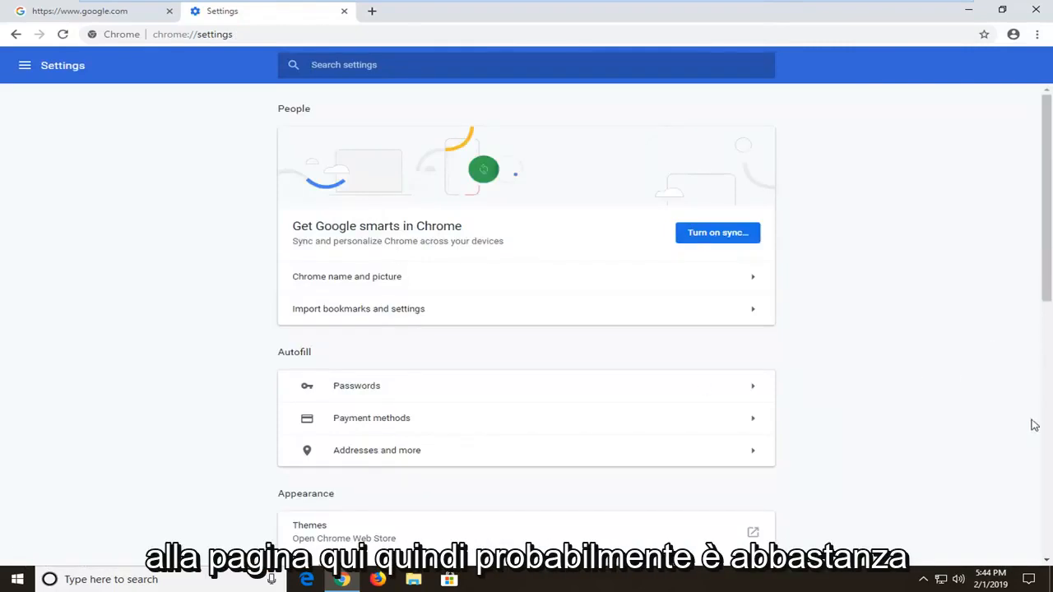
{"action": "mouse_move", "coordinate": [924, 395]}
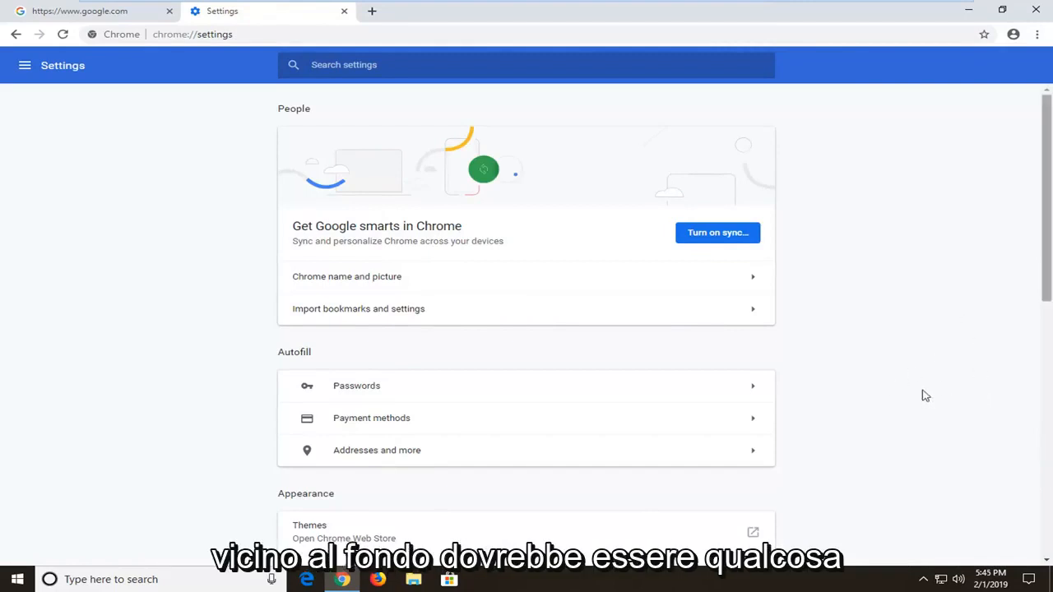
{"action": "scroll", "scroll_direction": "down", "scroll_amount": 3}
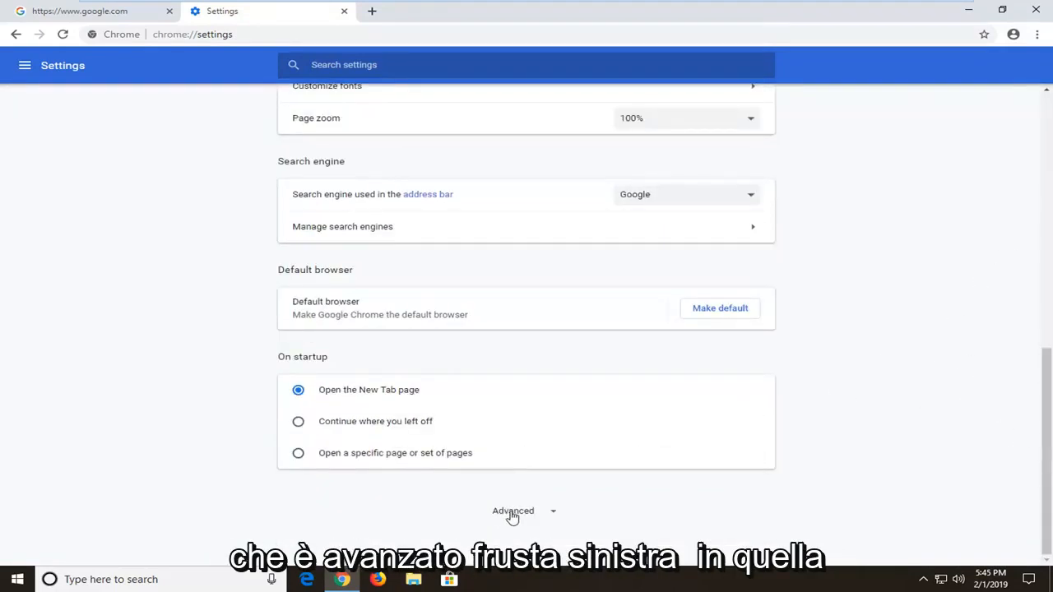
Step: Expand Advanced settings and reach the PDF documents page under Content settings
{"action": "left_click", "coordinate": [513, 510]}
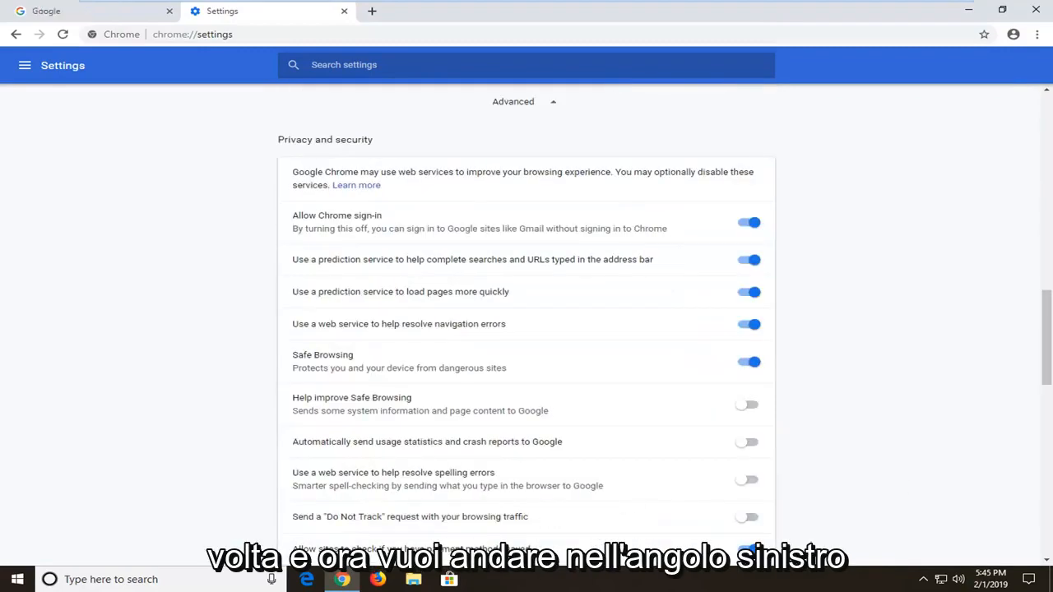
{"action": "scroll", "scroll_direction": "down", "scroll_amount": 3}
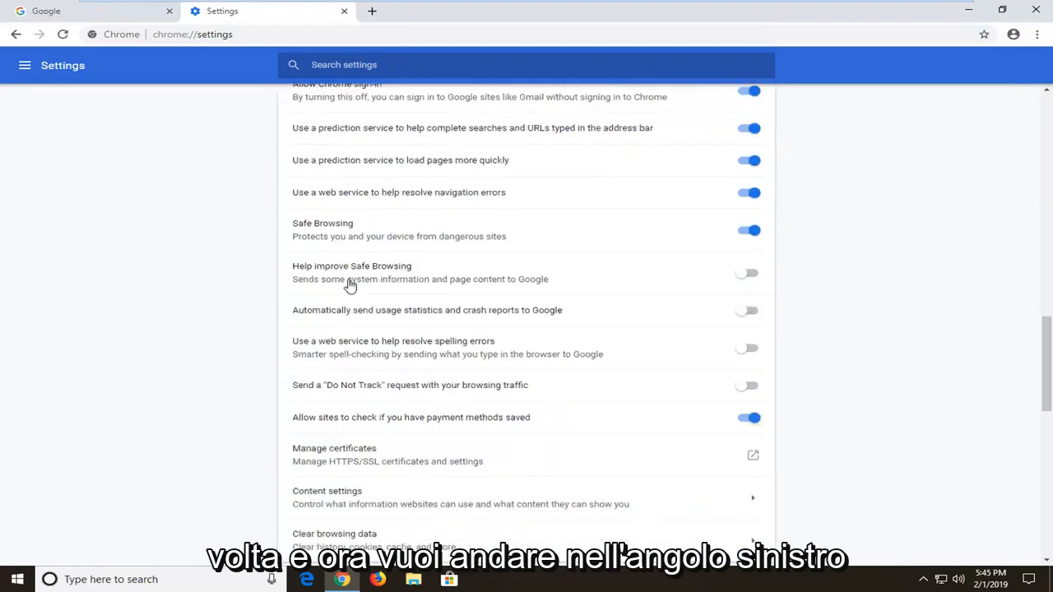
{"action": "scroll", "scroll_direction": "down", "scroll_amount": 3}
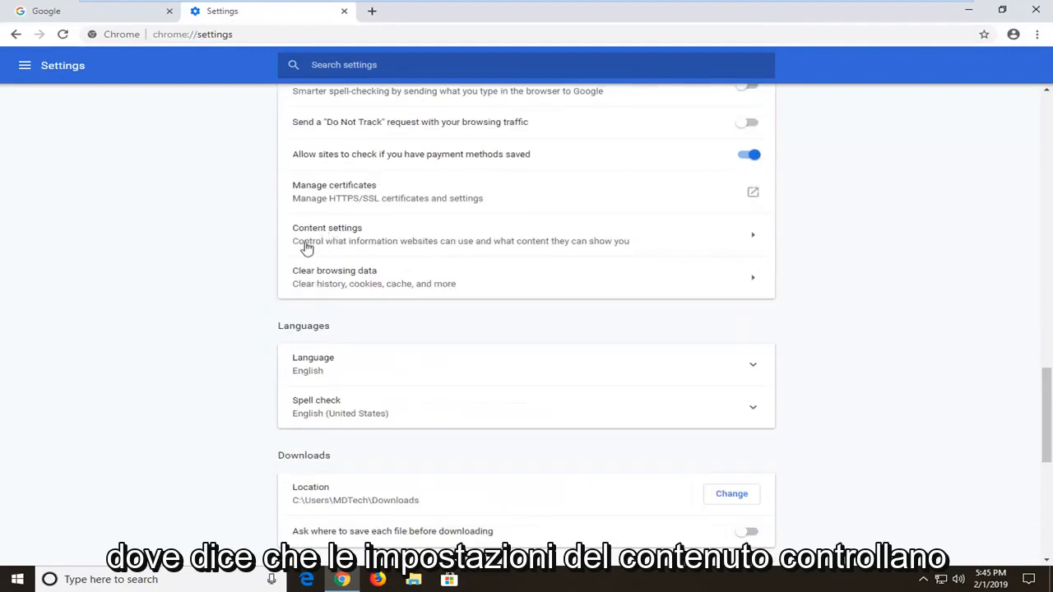
{"action": "mouse_move", "coordinate": [582, 250]}
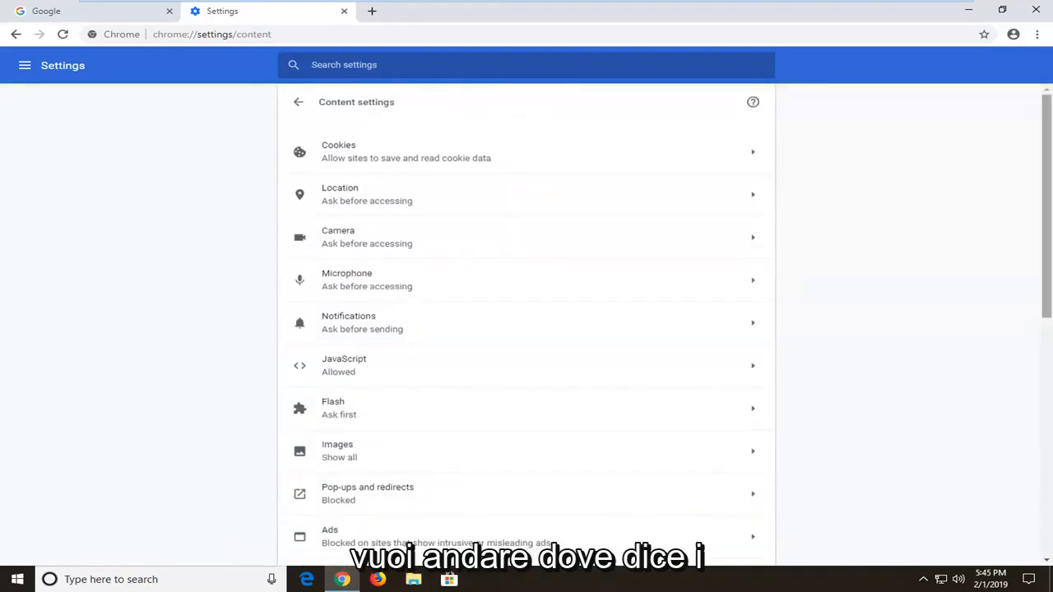
{"action": "scroll", "scroll_direction": "down", "scroll_amount": 3}
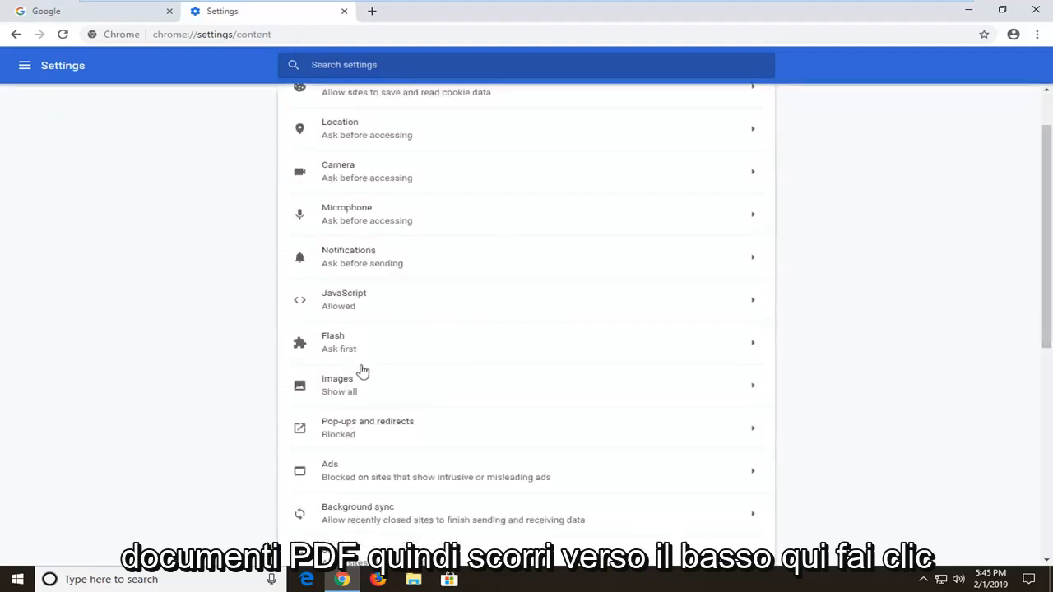
{"action": "scroll", "scroll_direction": "down", "scroll_amount": 3}
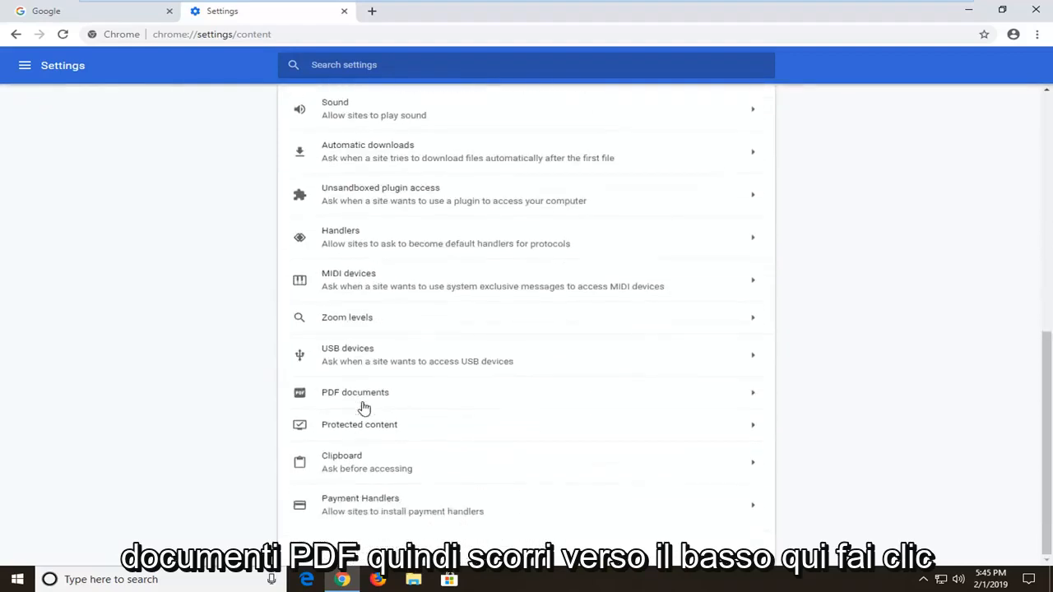
{"action": "left_click", "coordinate": [355, 391]}
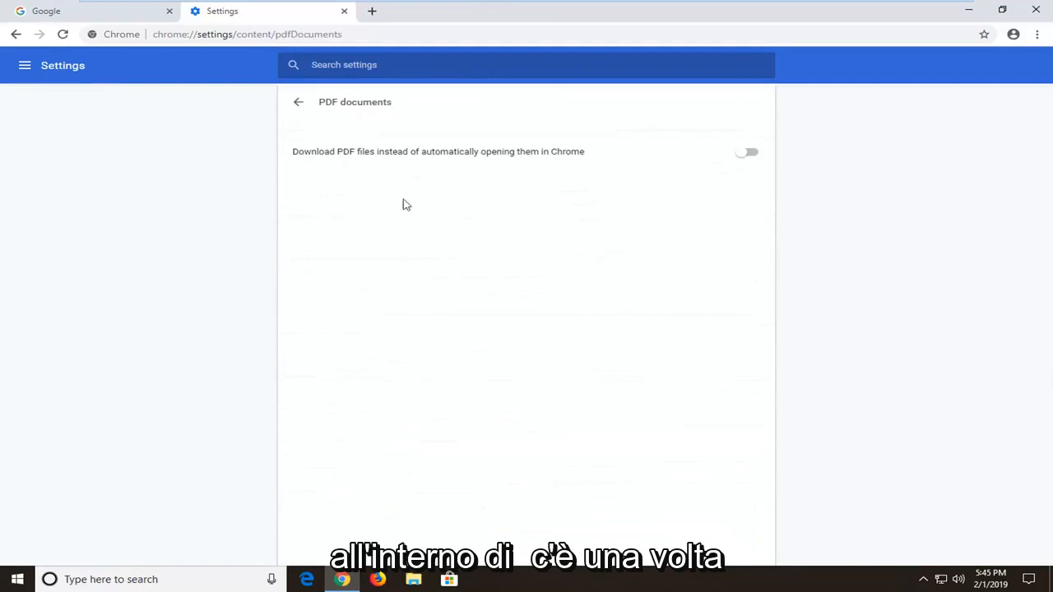
{"action": "mouse_move", "coordinate": [403, 204]}
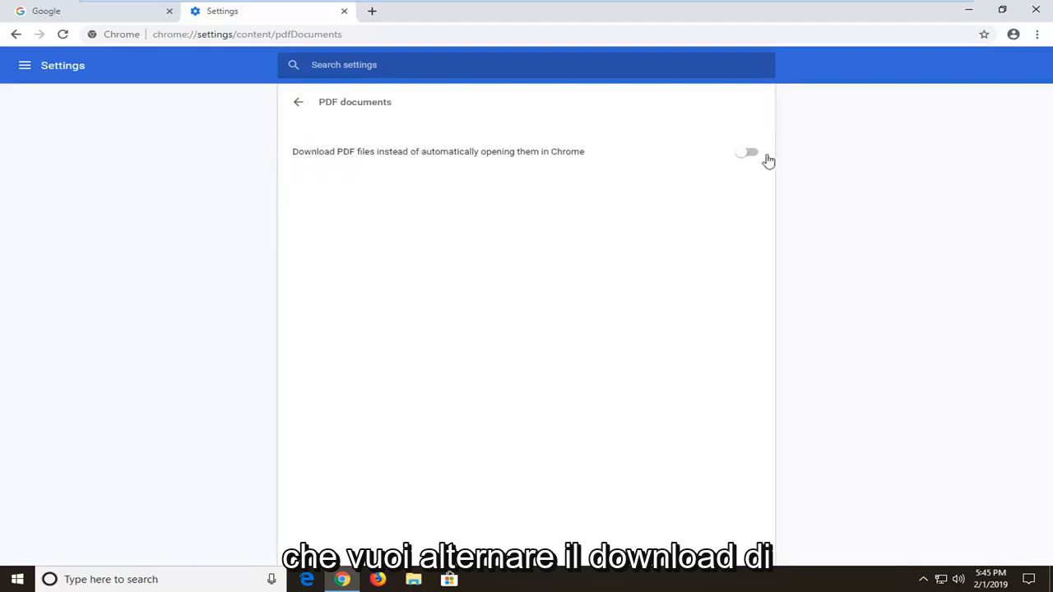
{"action": "mouse_move", "coordinate": [369, 158]}
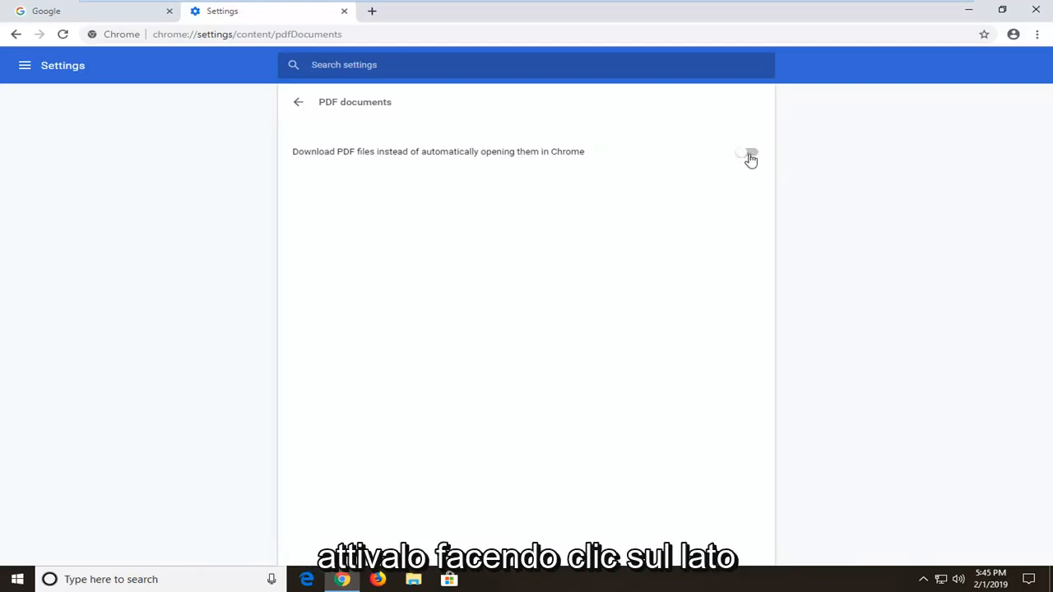
Step: Switch on 'Download PDF files instead of automatically opening them in Chrome'
{"action": "left_click", "coordinate": [748, 152]}
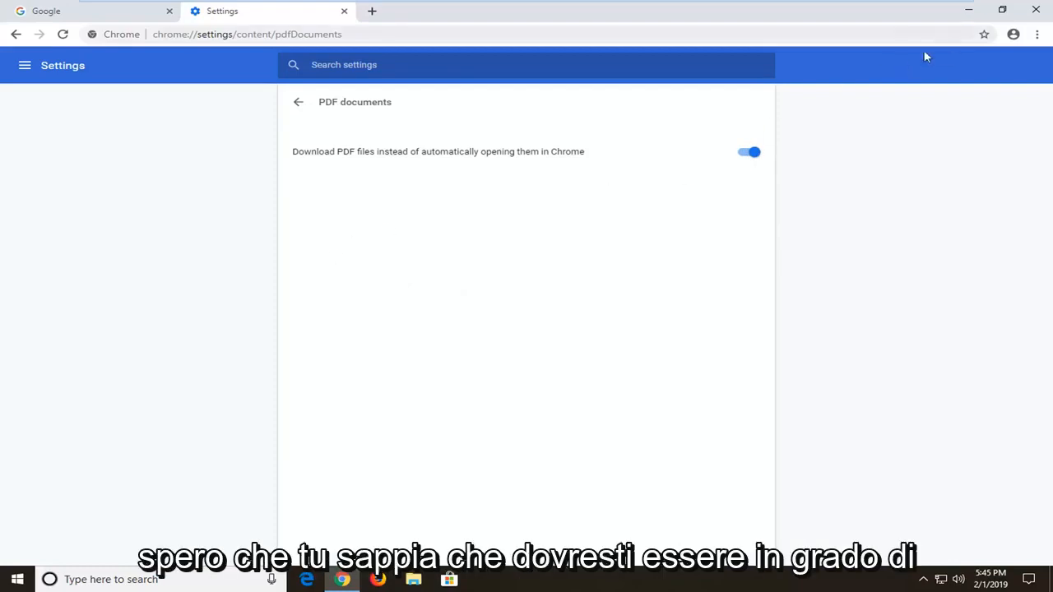
{"action": "mouse_move", "coordinate": [755, 123]}
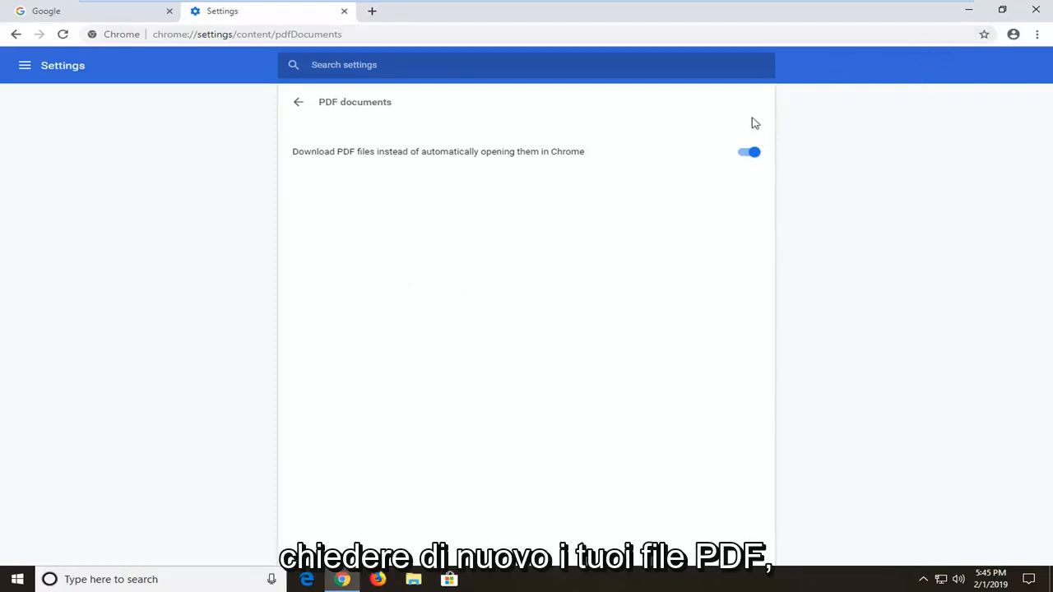